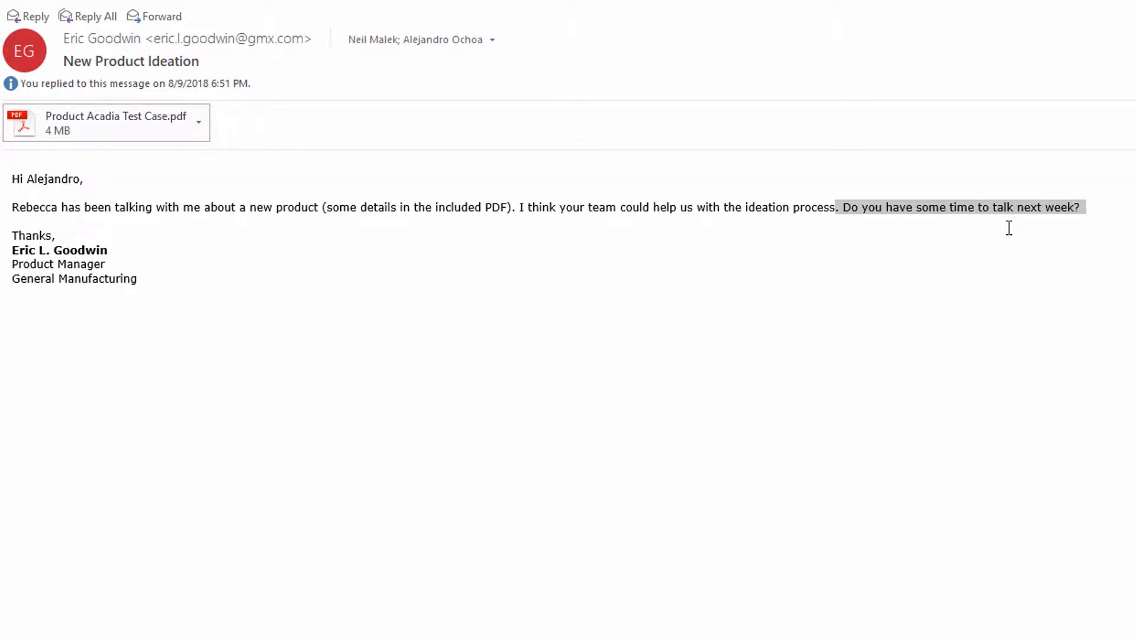
mouse_move(701, 243)
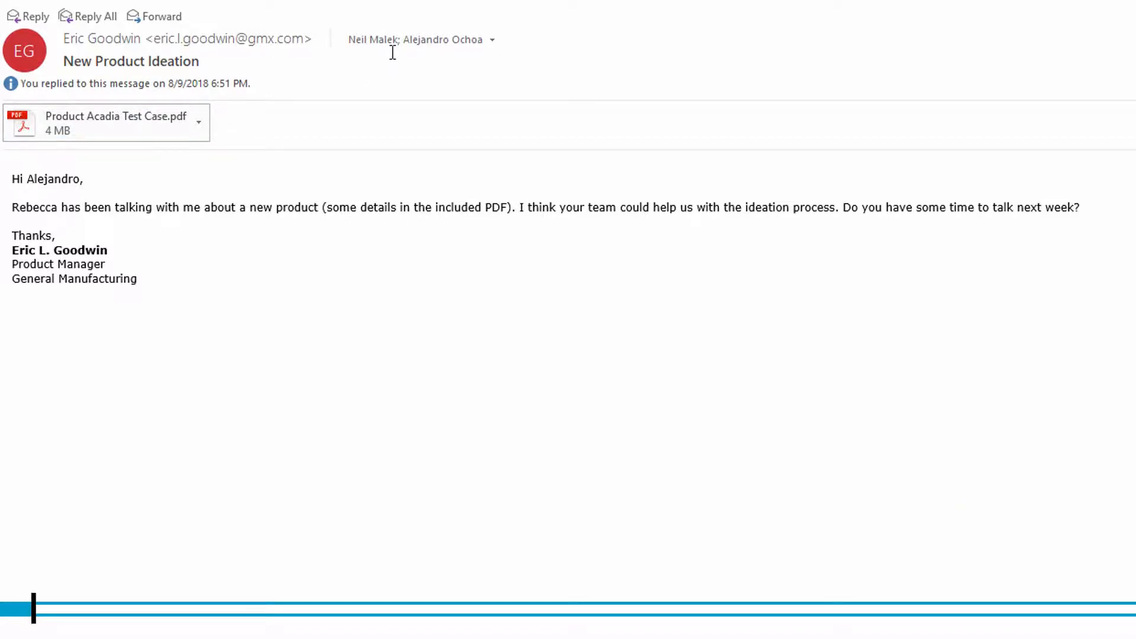
mouse_move(475, 59)
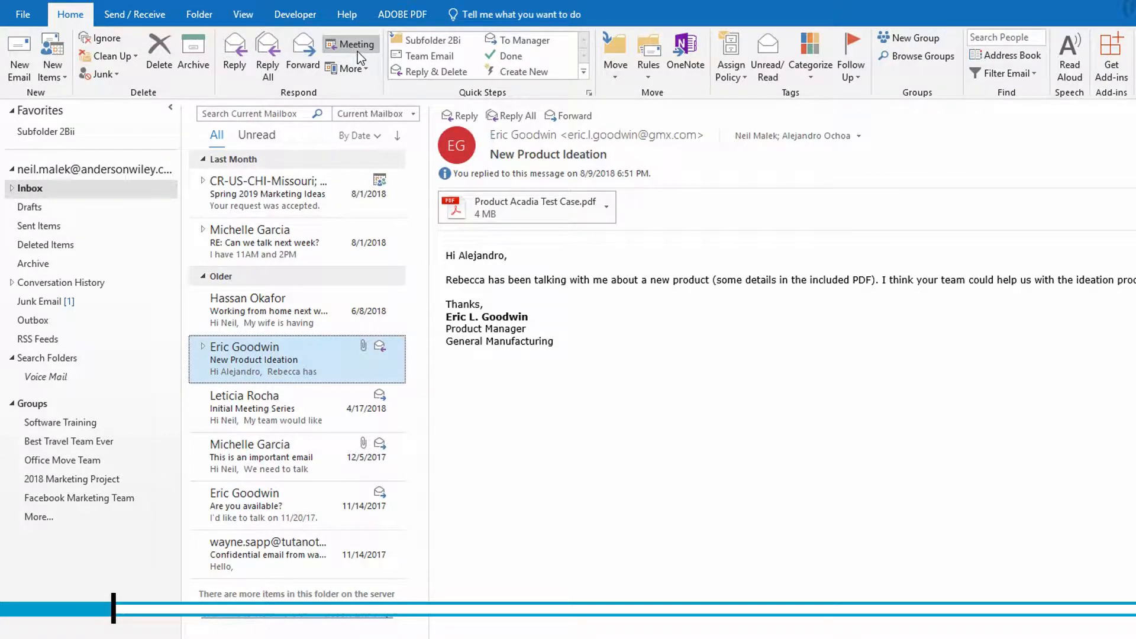
Step: Reply to the email with a meeting request, then close it without sending
click(357, 44)
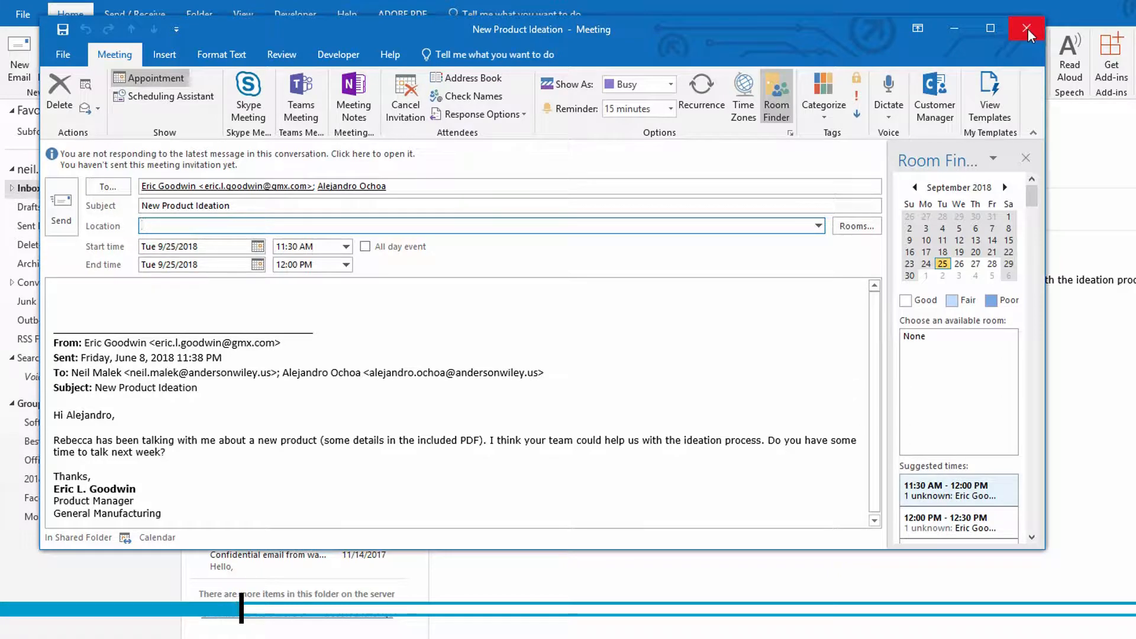
click(1027, 29)
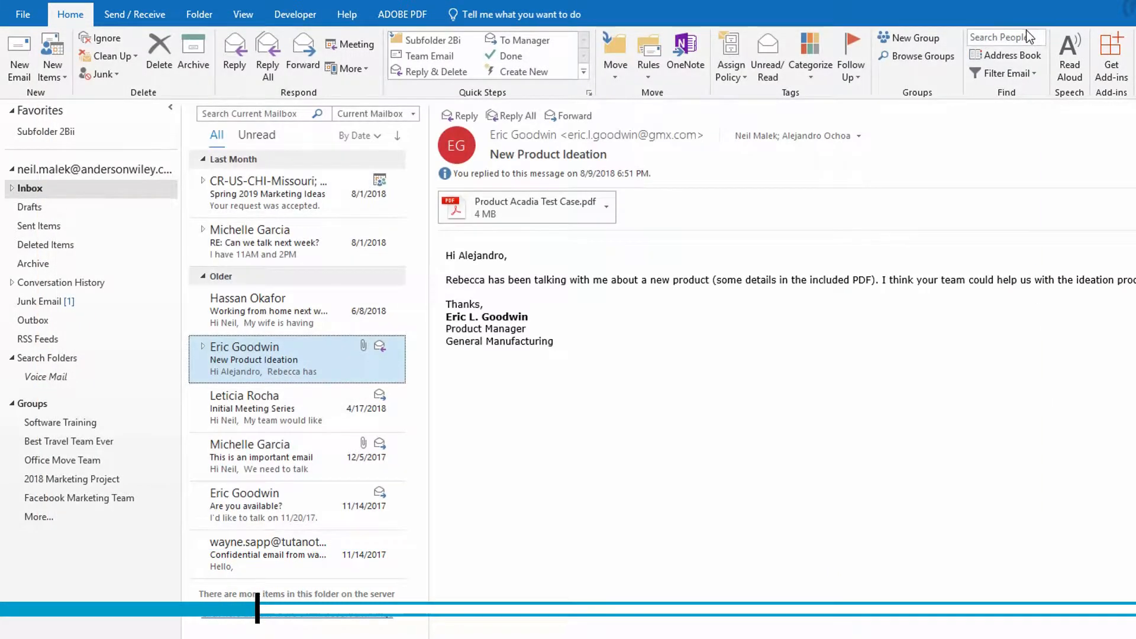
mouse_move(717, 360)
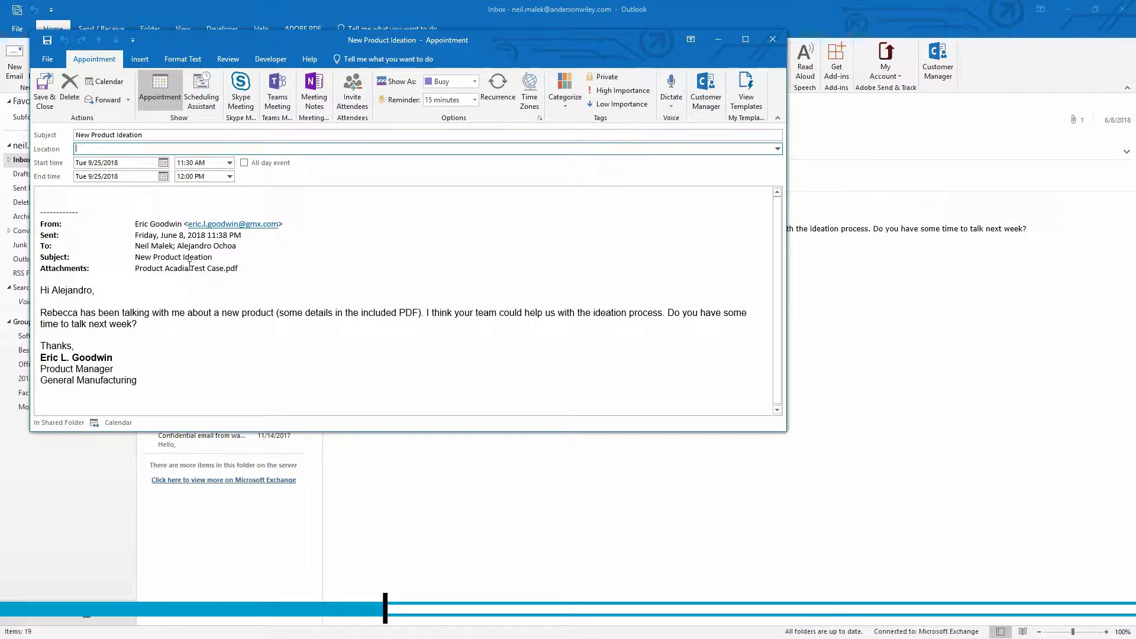
mouse_move(367, 239)
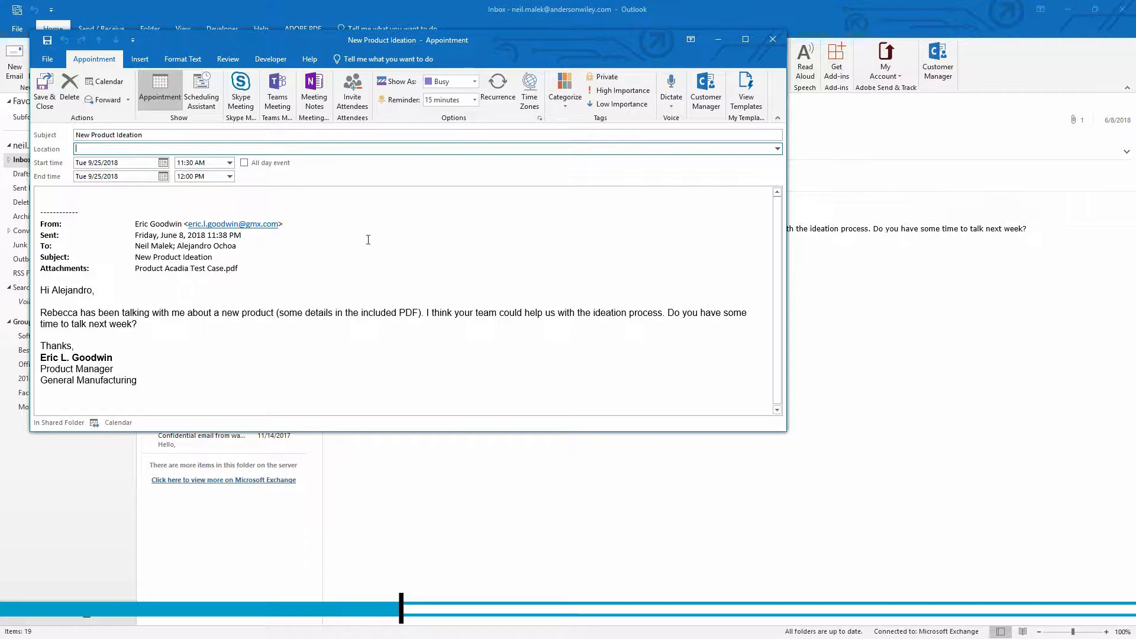
Step: Discard the appointment draft and close the meeting request draft without saving
click(771, 39)
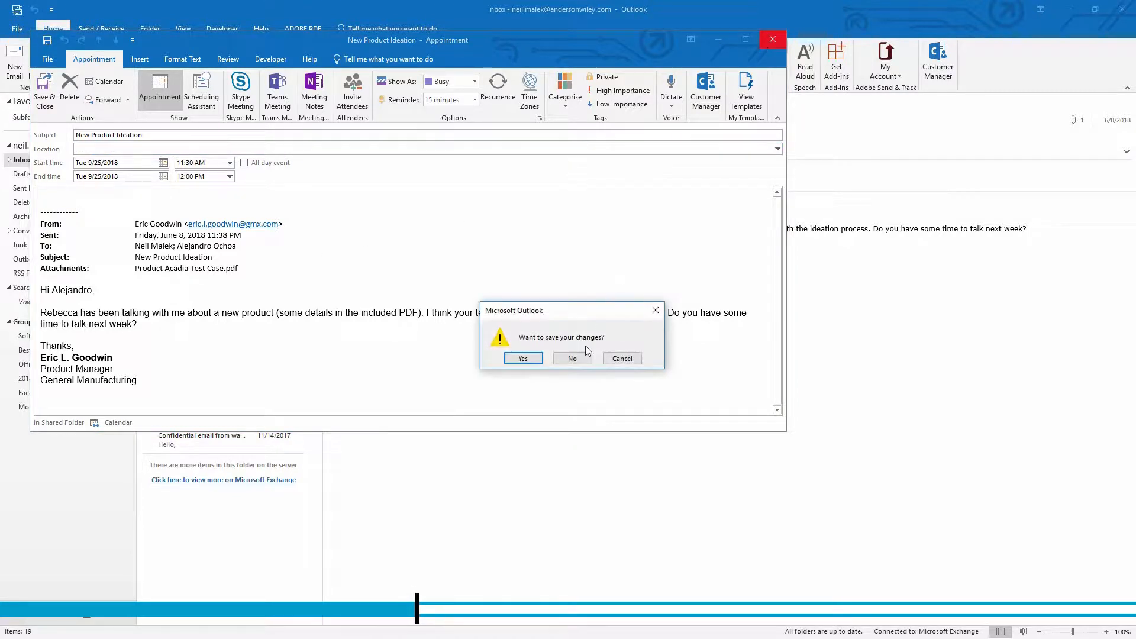
click(571, 358)
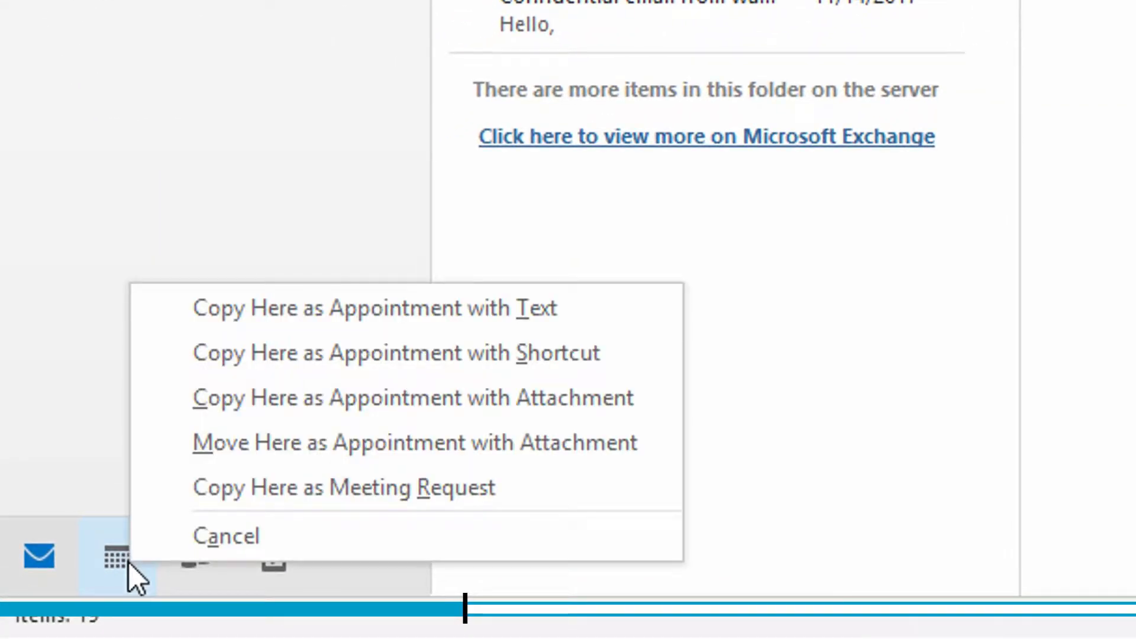
mouse_move(290, 486)
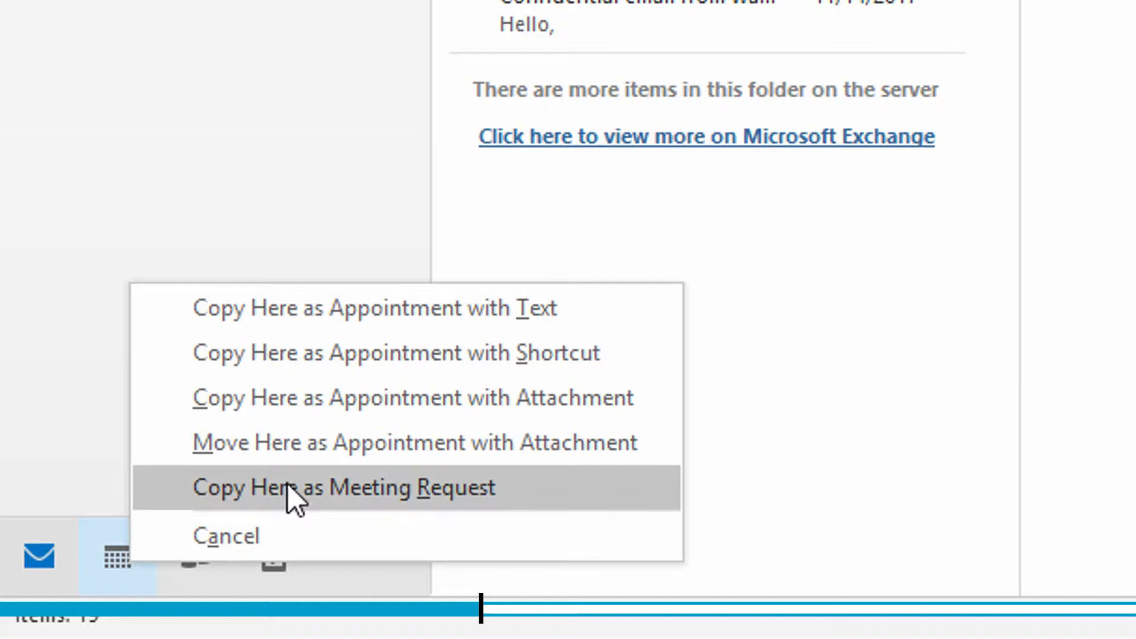
mouse_move(377, 397)
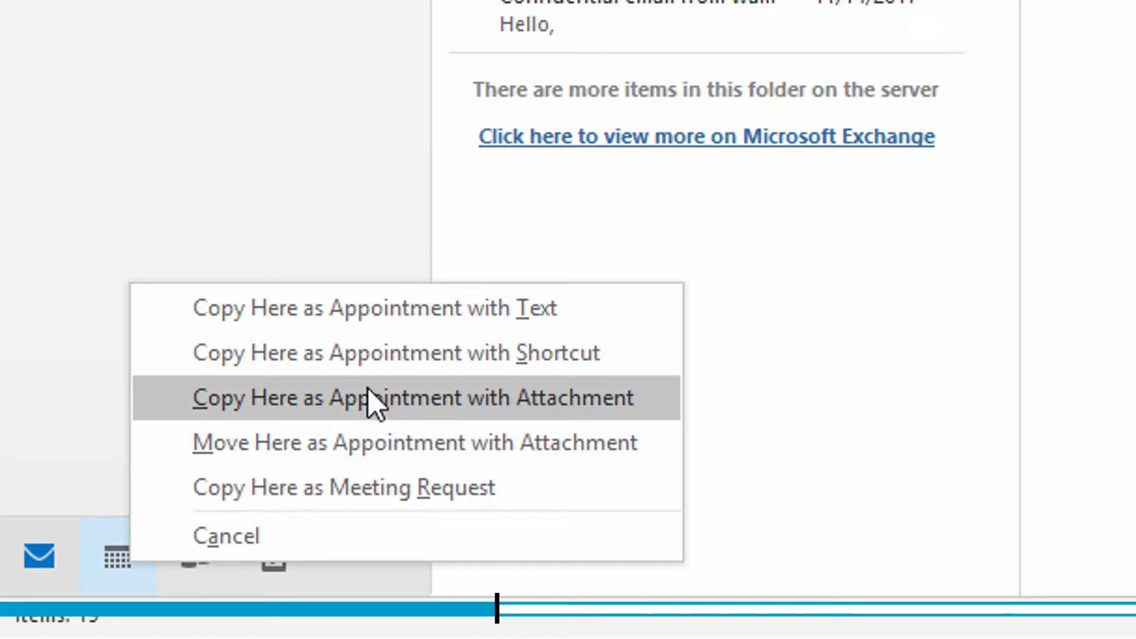
mouse_move(398, 486)
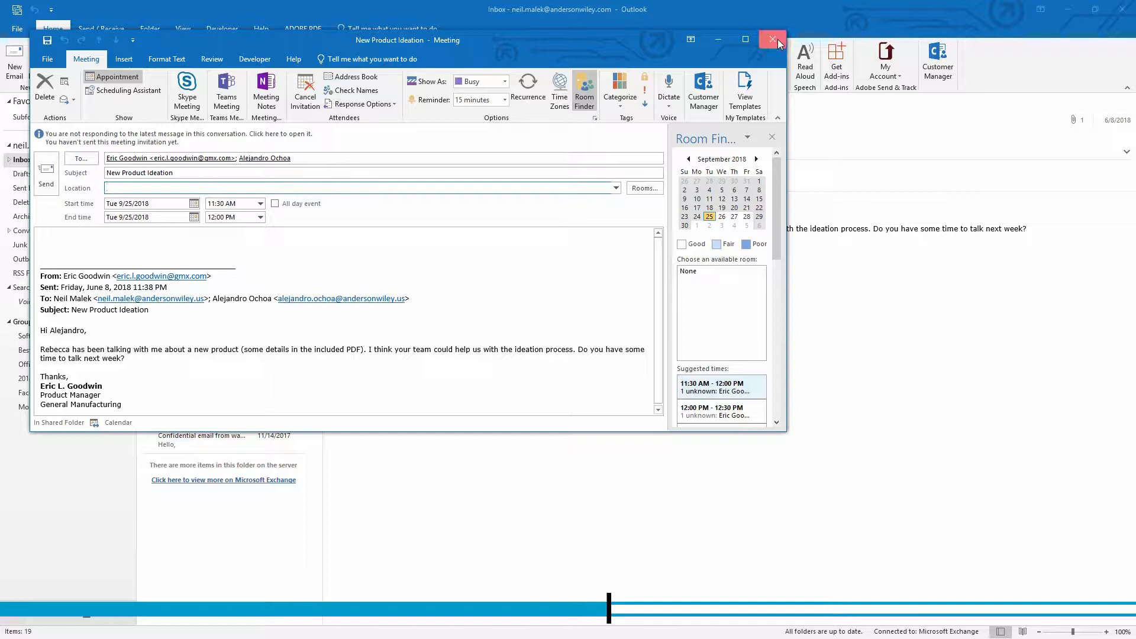
click(771, 40)
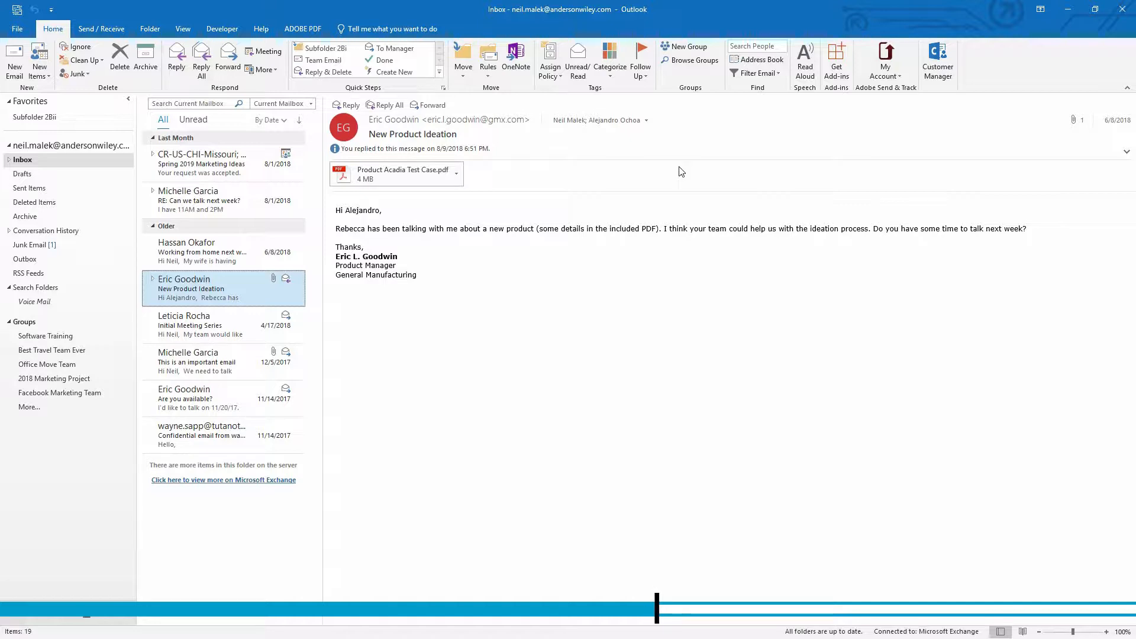
mouse_move(475, 95)
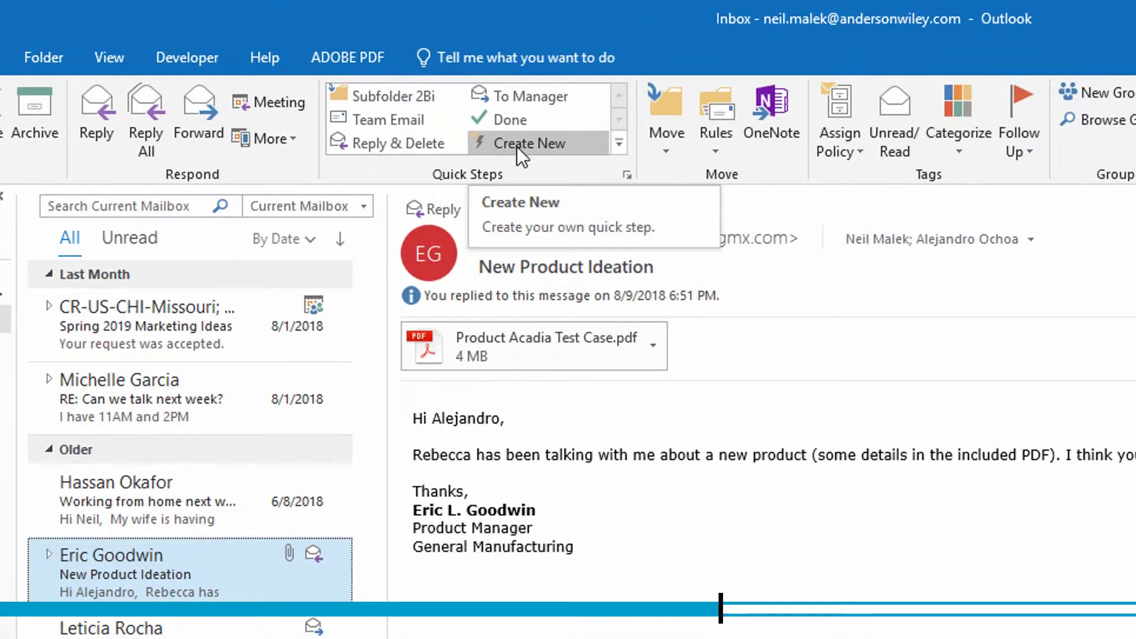
Step: Start a new quick step from Create New in the Quick Steps gallery
click(527, 143)
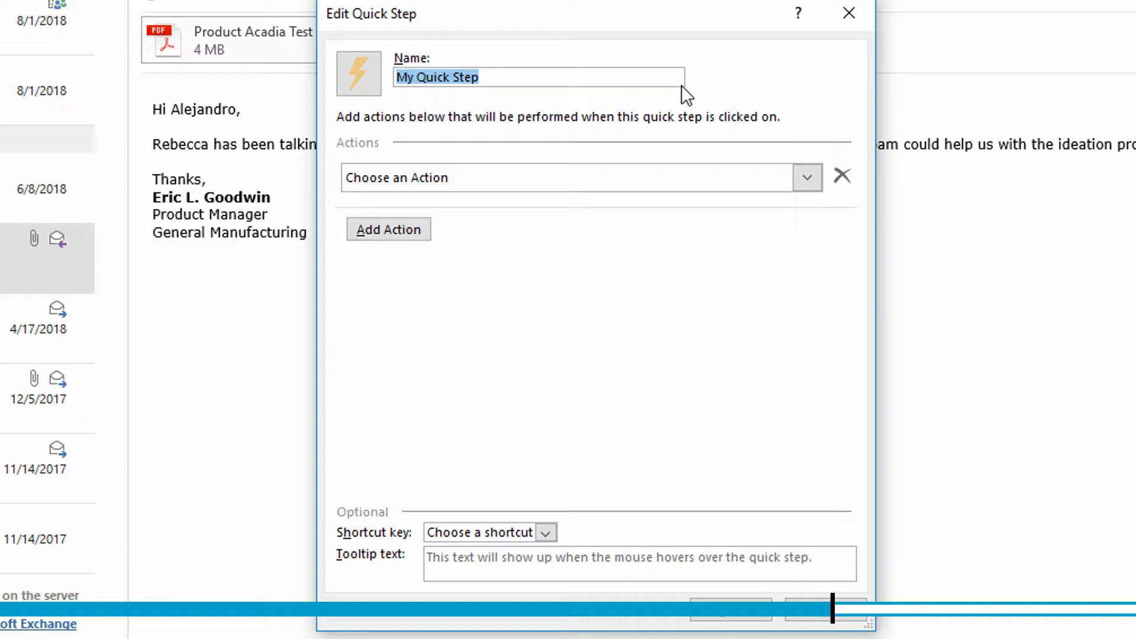
Step: Name the quick step 'Meeting with Flights' and make Reply With Meeting its first action
text(Meeting with)
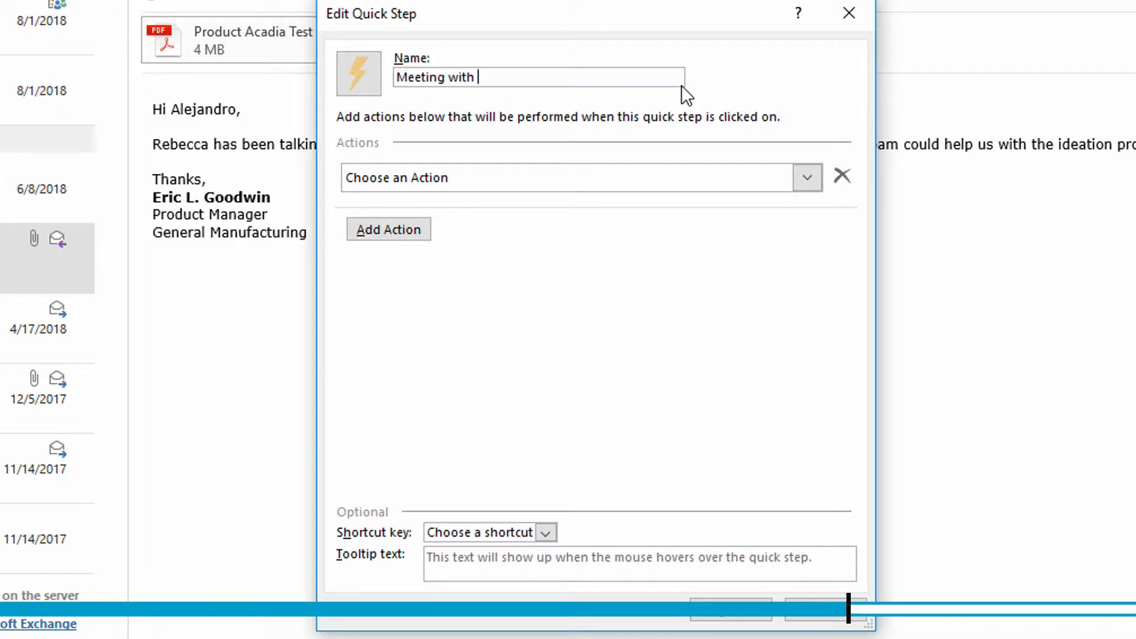
text(Flights)
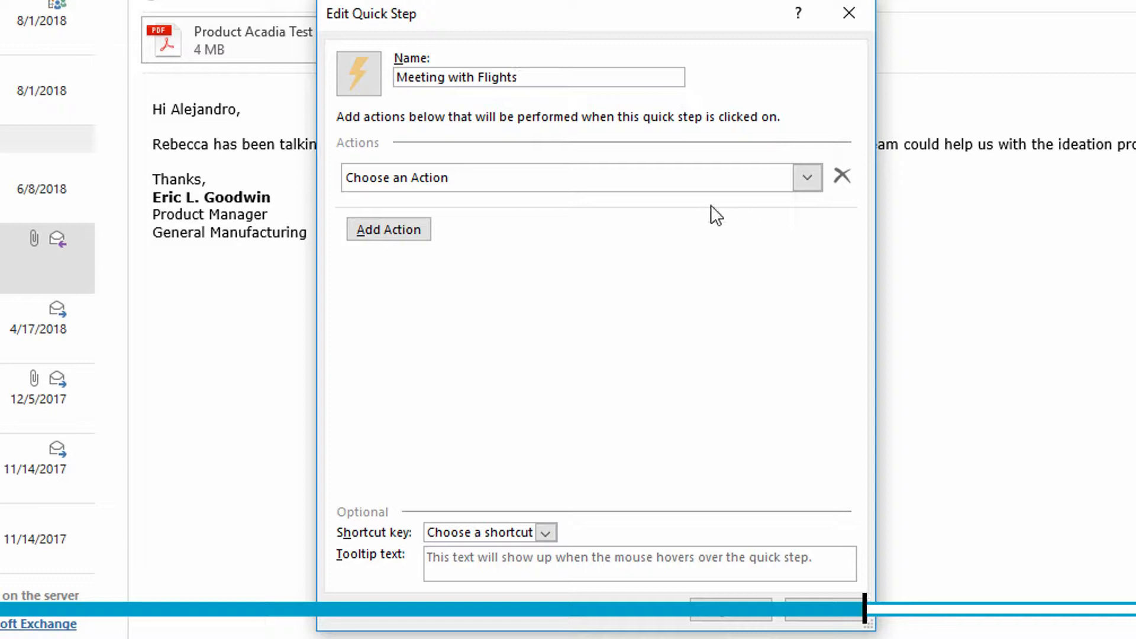
click(806, 177)
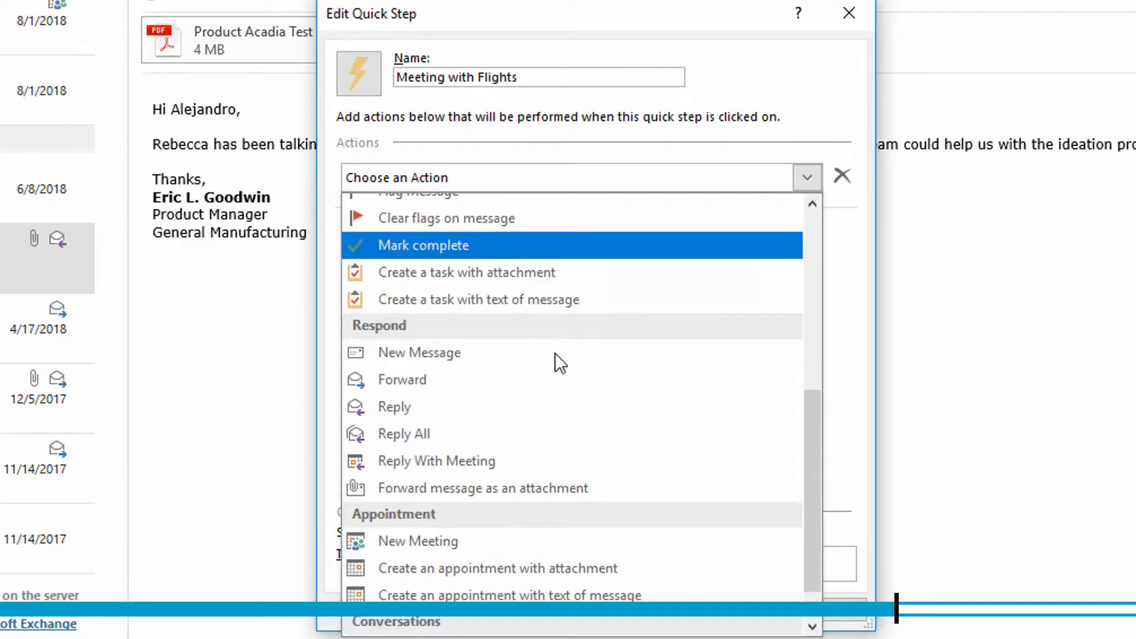
click(436, 461)
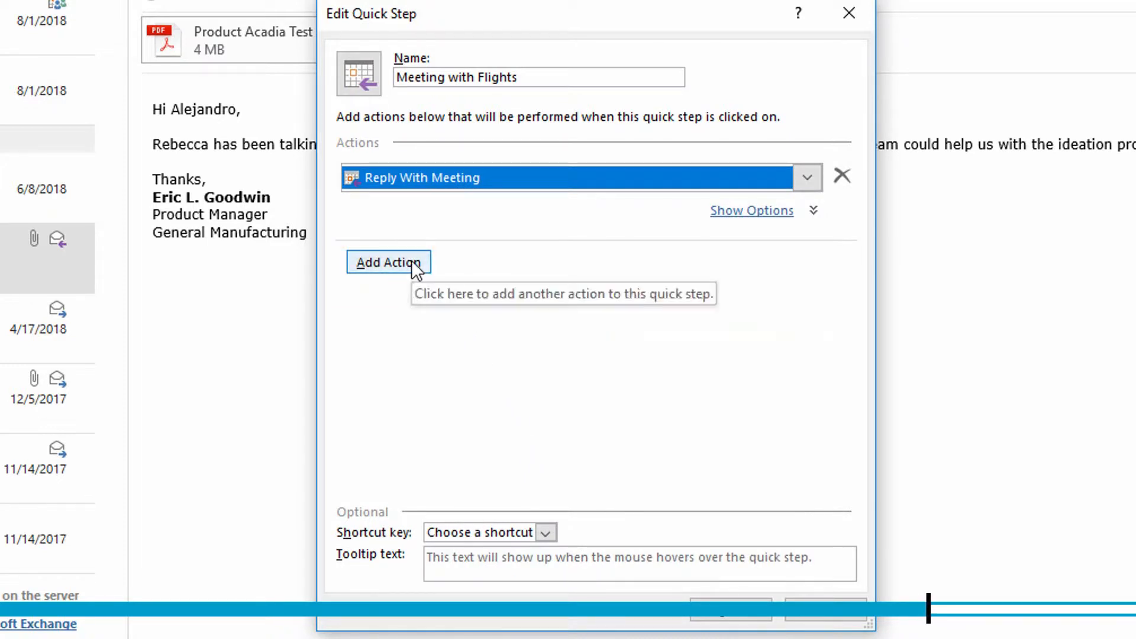
Step: Add a second action and make it a Forward
click(388, 263)
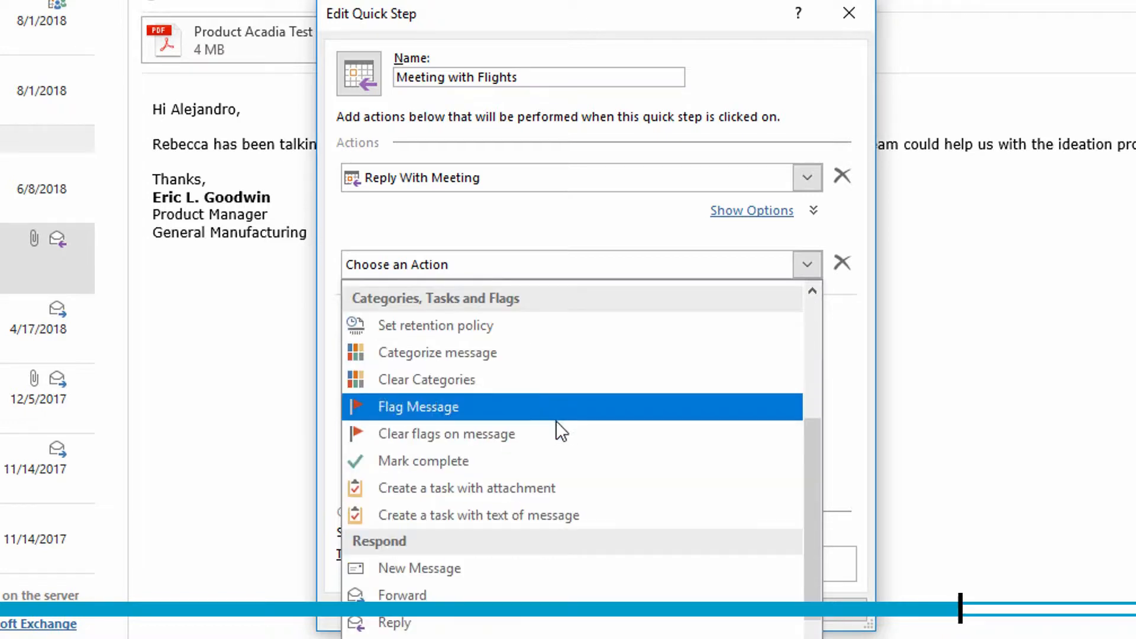
click(402, 595)
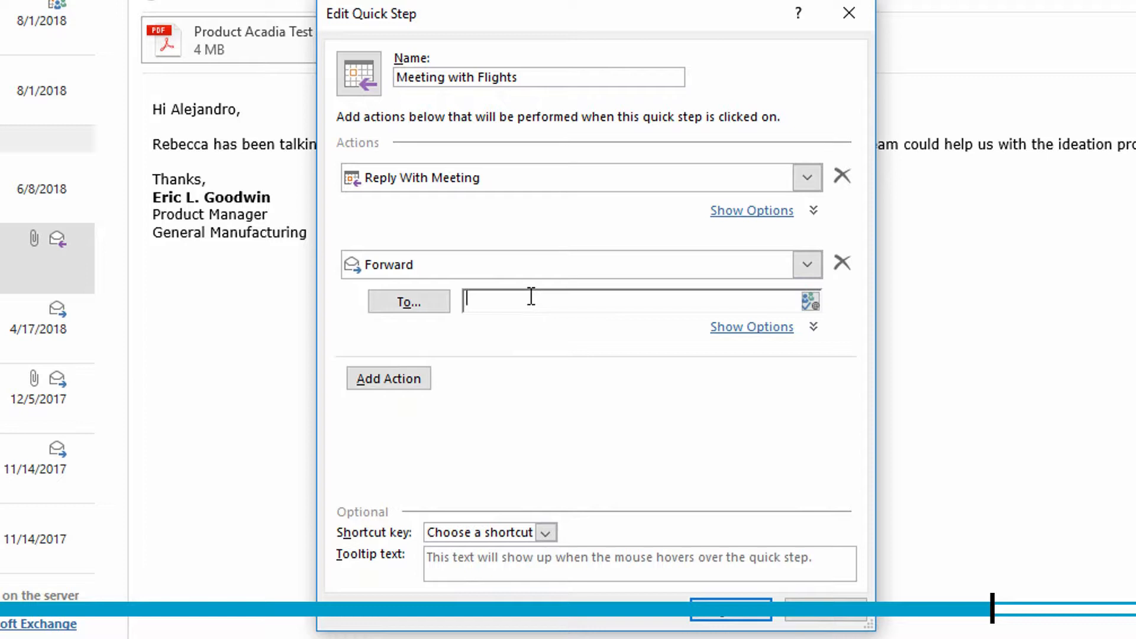
Step: Address the forward to the assistant (jad) with a note asking to schedule flights for all attendees
text(jad)
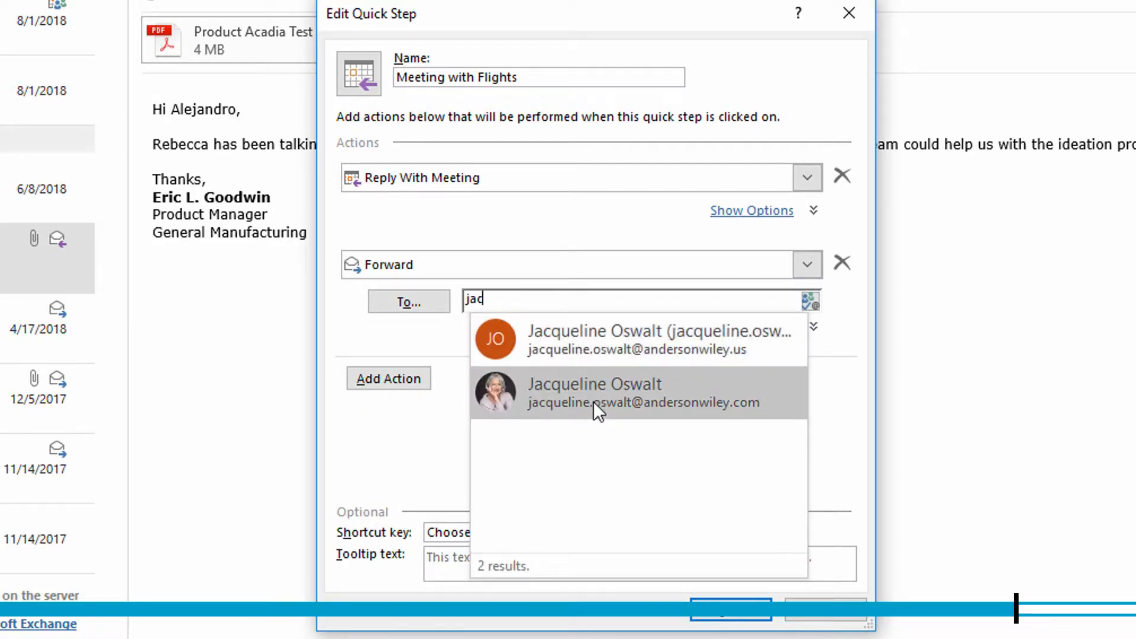
click(594, 393)
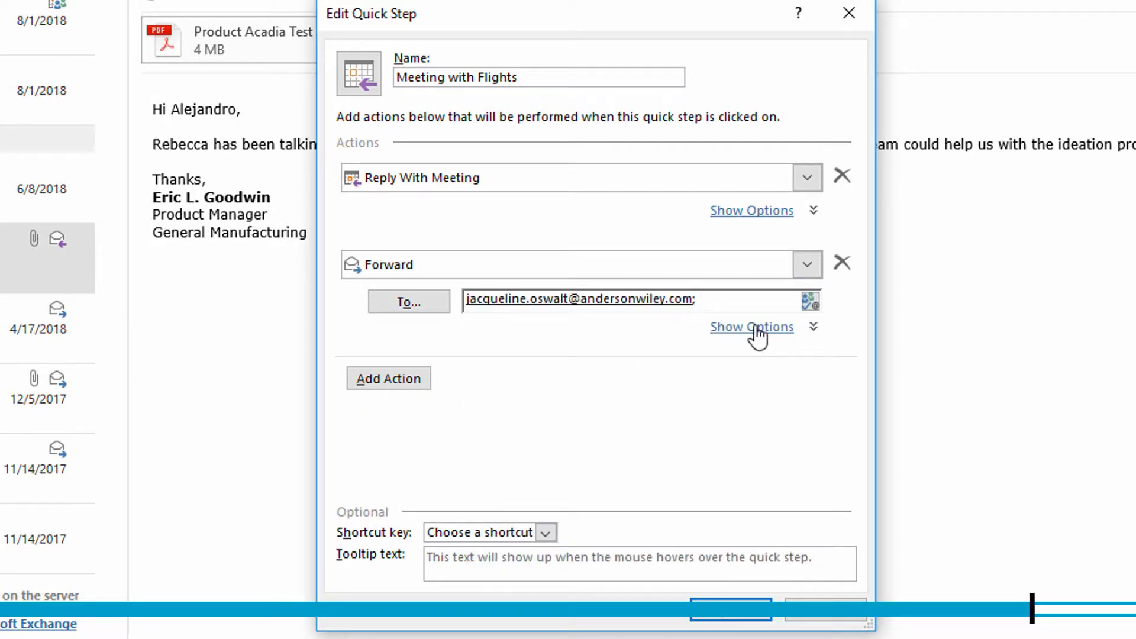
click(751, 326)
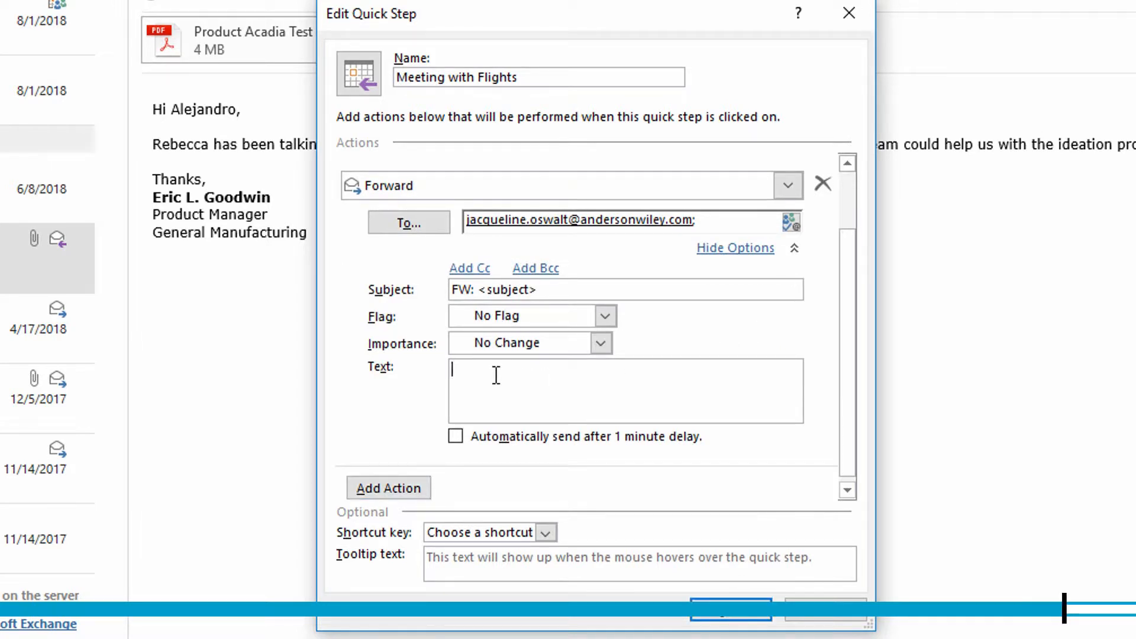
text(Please schedule flights for)
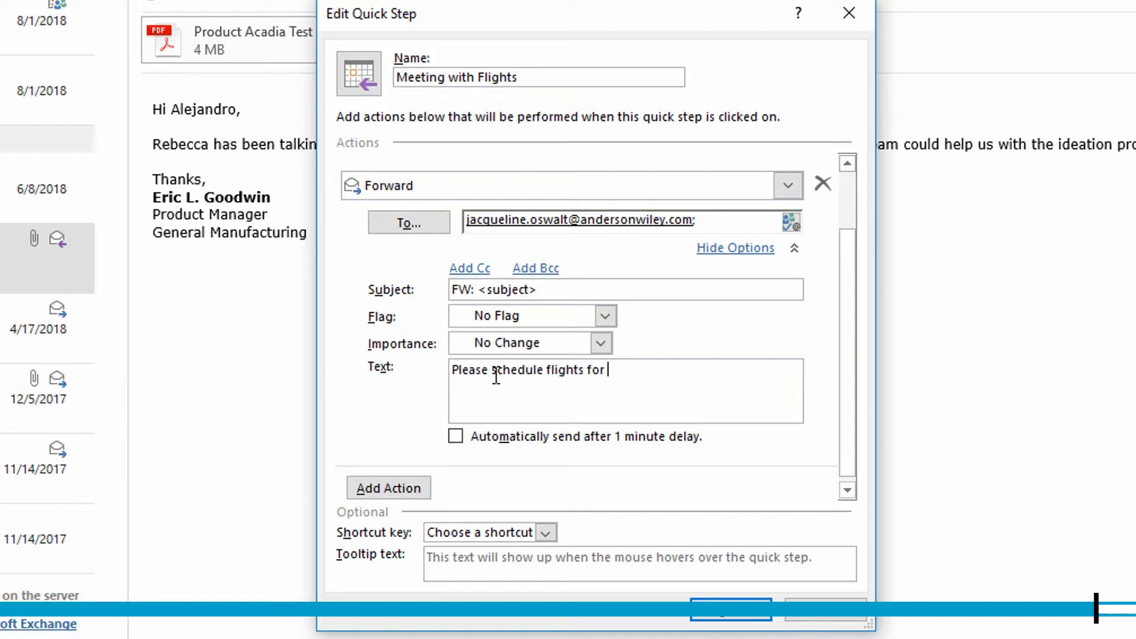
text(all attende)
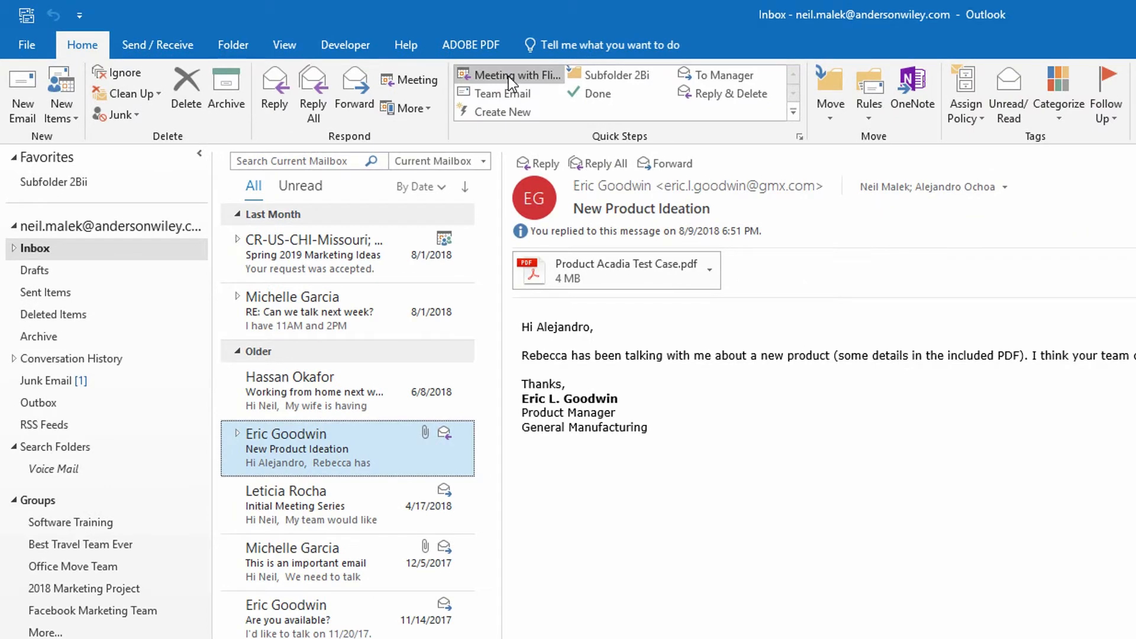
Step: Run Meeting with Flights on the email, opening the meeting reply and the forward, and add a brief parenthetical note
click(516, 75)
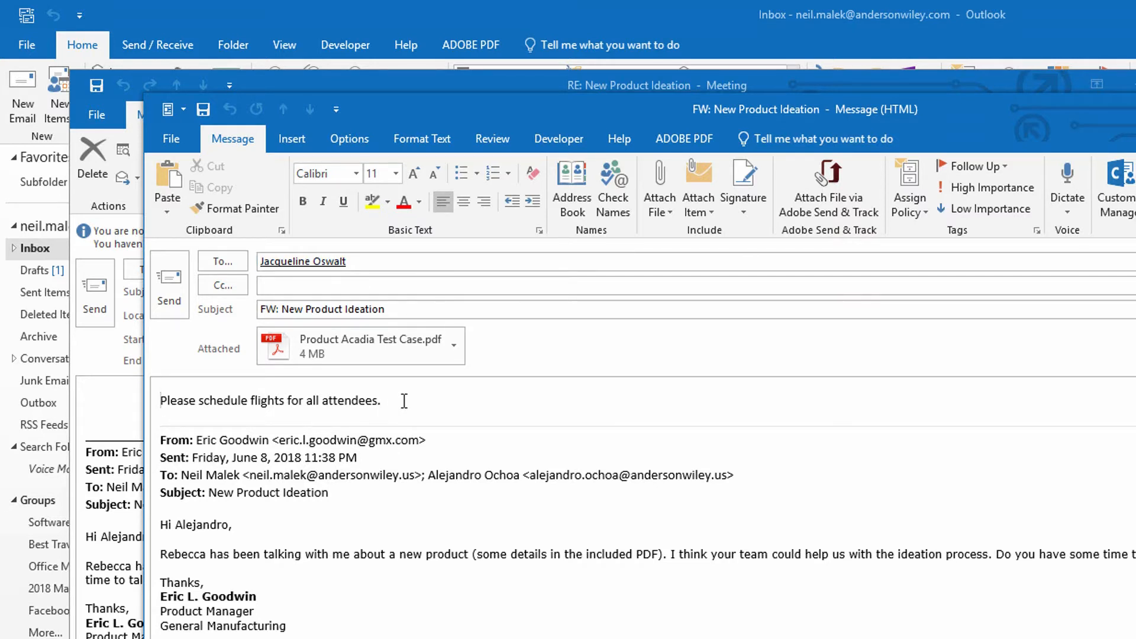
text(()
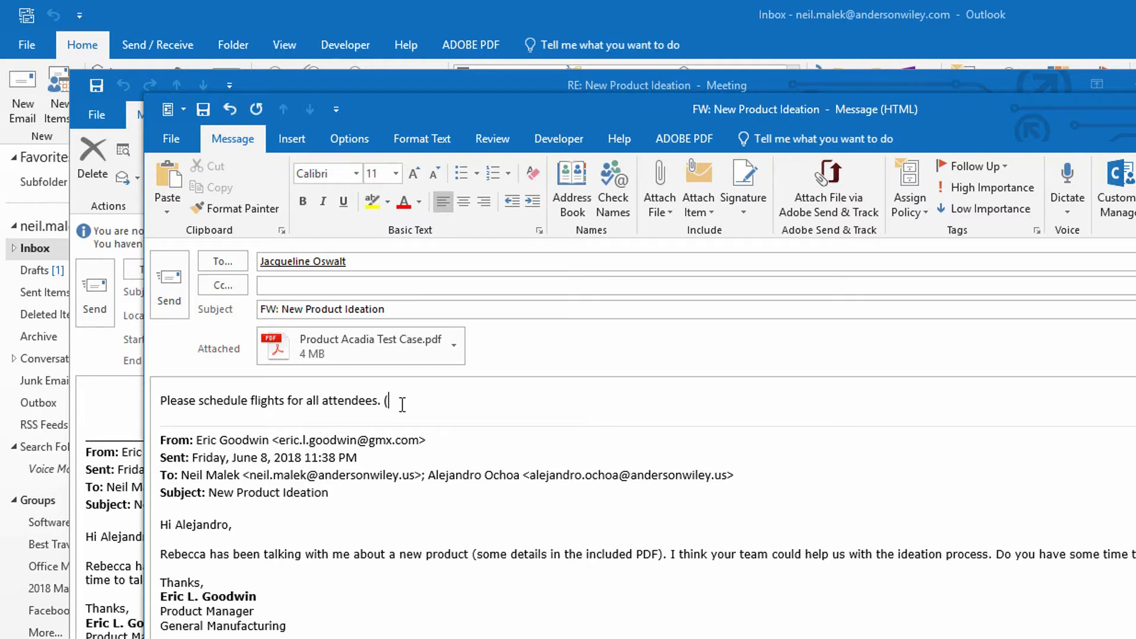
text(....))
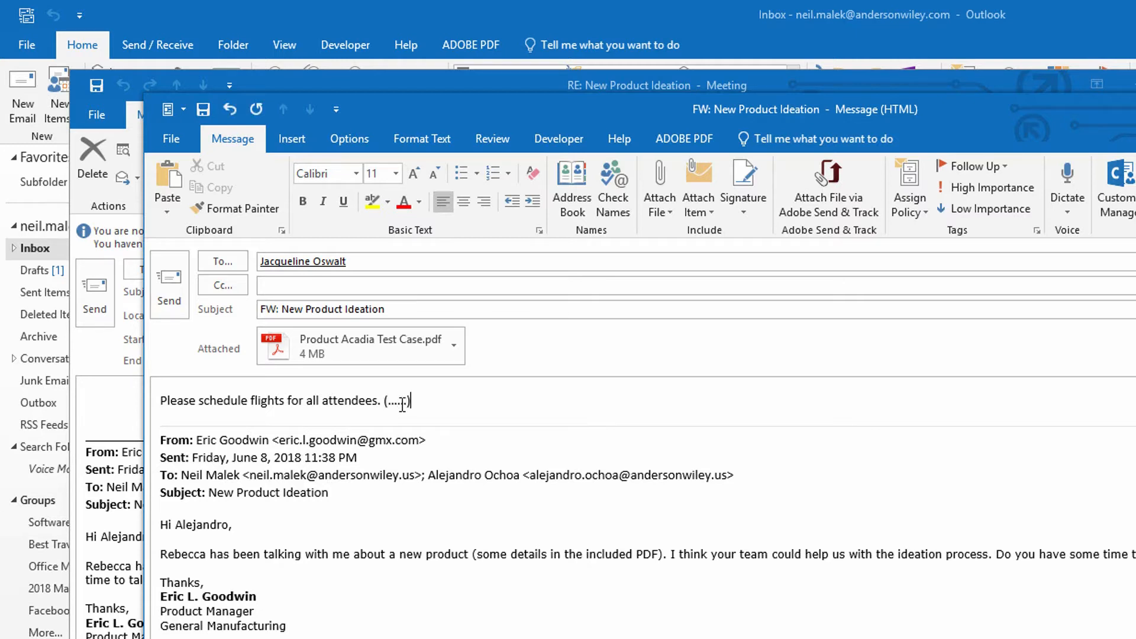